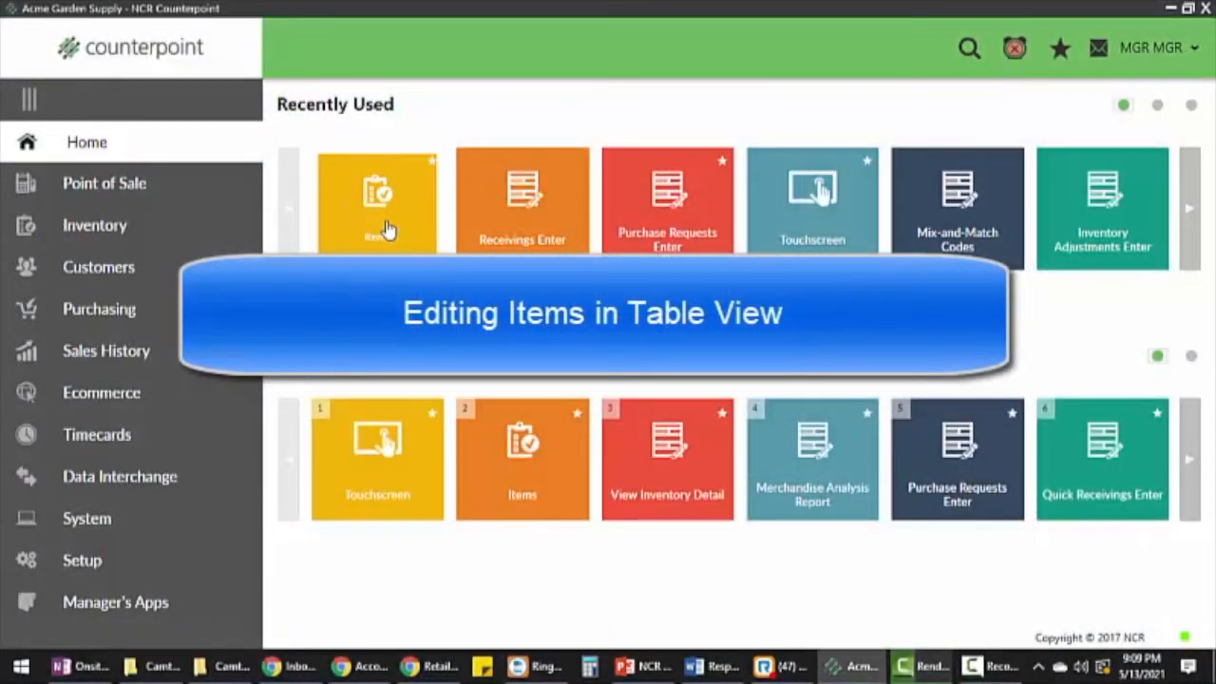
- Open the Items list from Recently Used and maximize its window
left_click(523, 459)
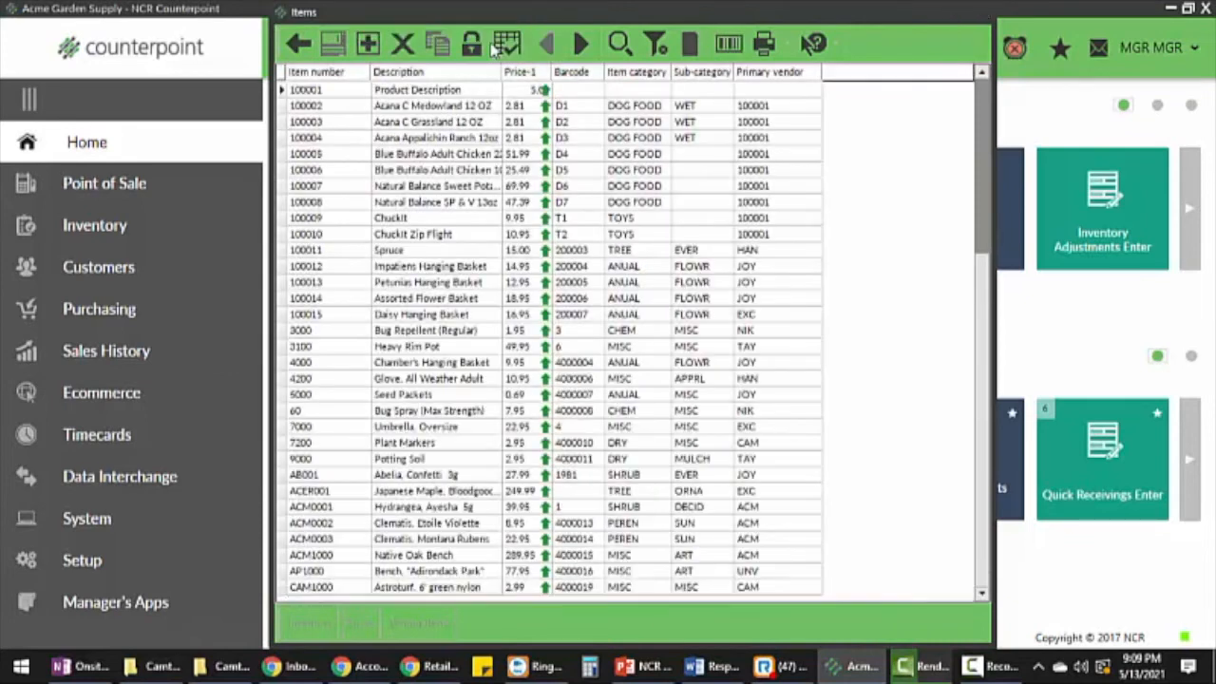
left_click(1186, 9)
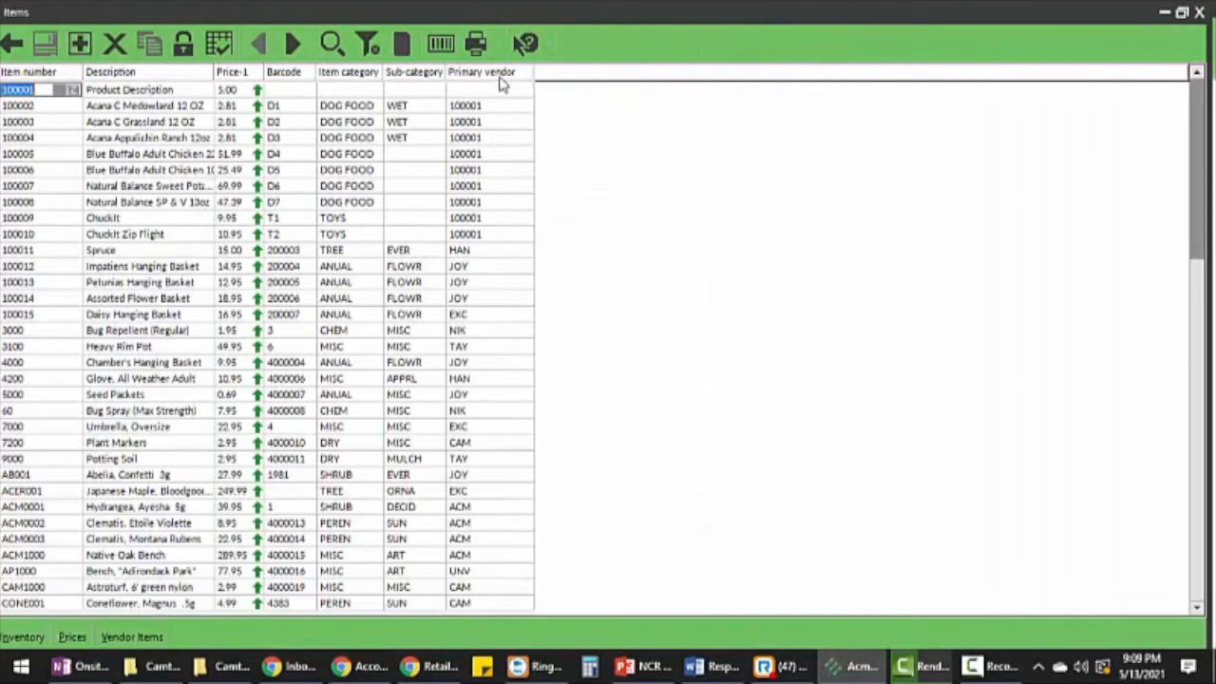
- In Column designer, add Additional description 1 and 2, Season and Departments as visible columns
right_click(503, 84)
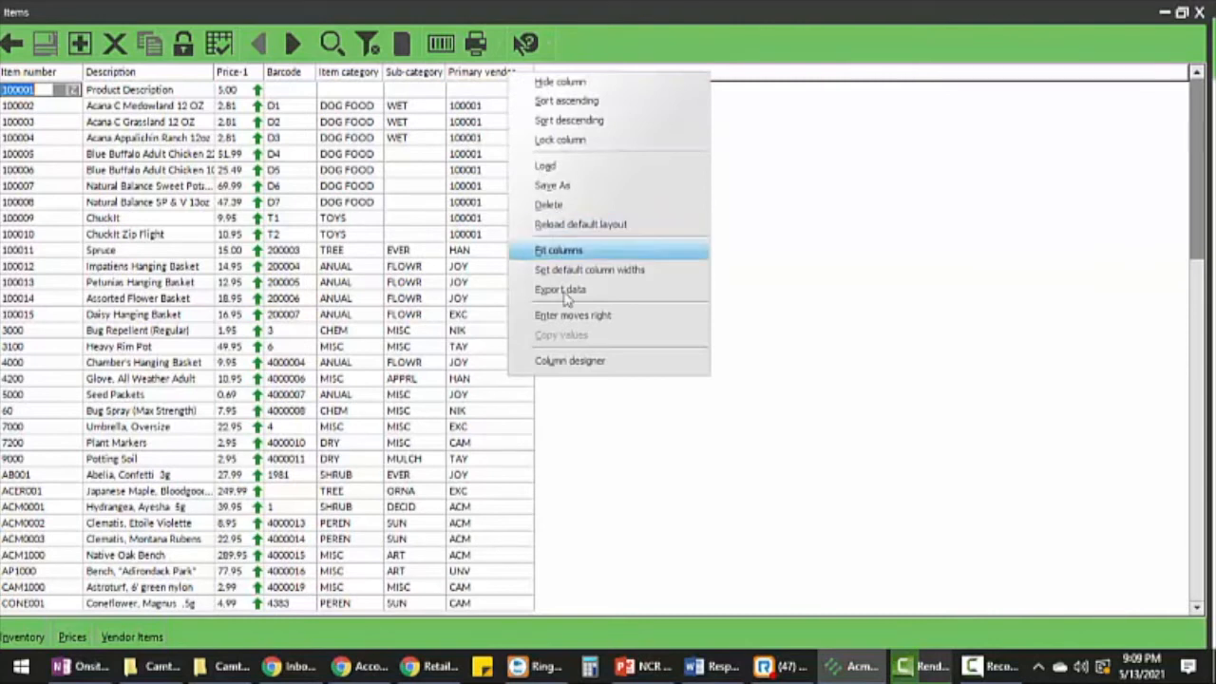
left_click(570, 360)
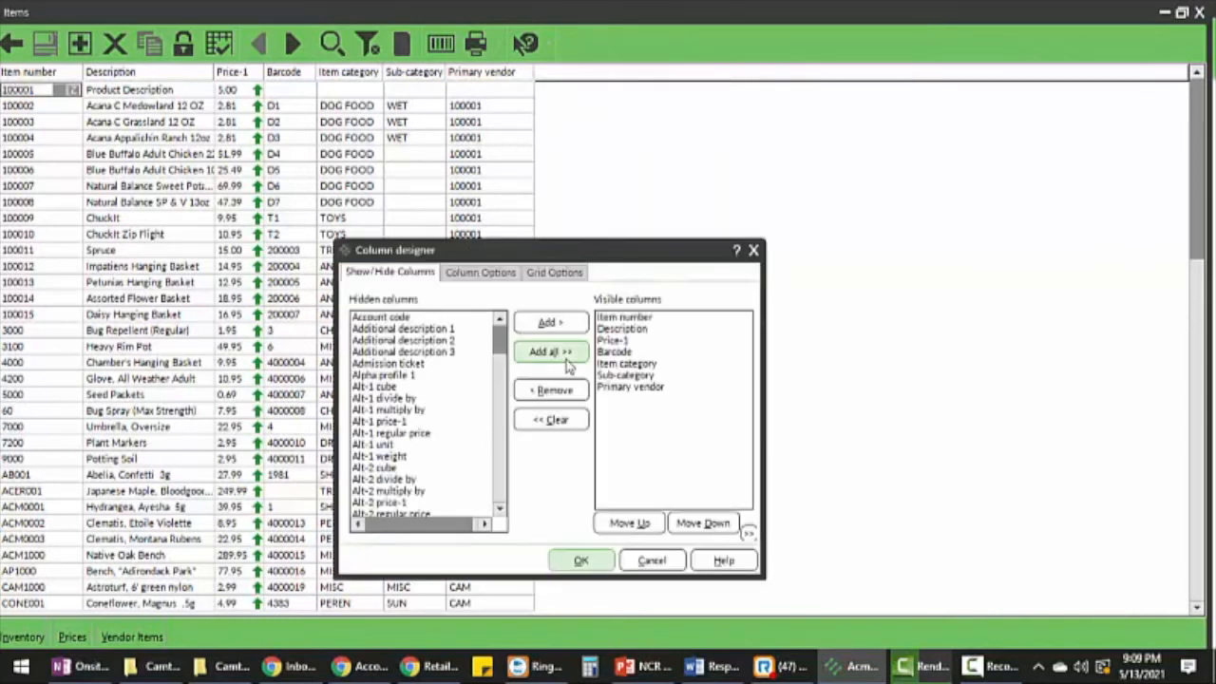
left_click(409, 328)
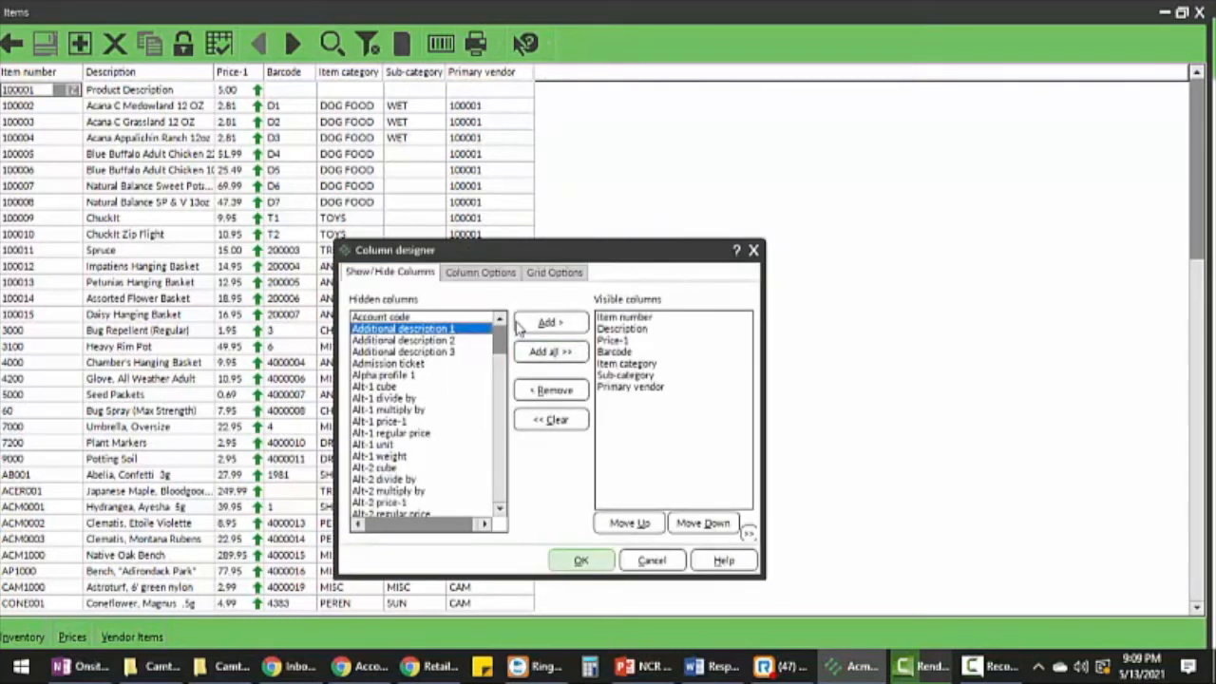
left_click(546, 321)
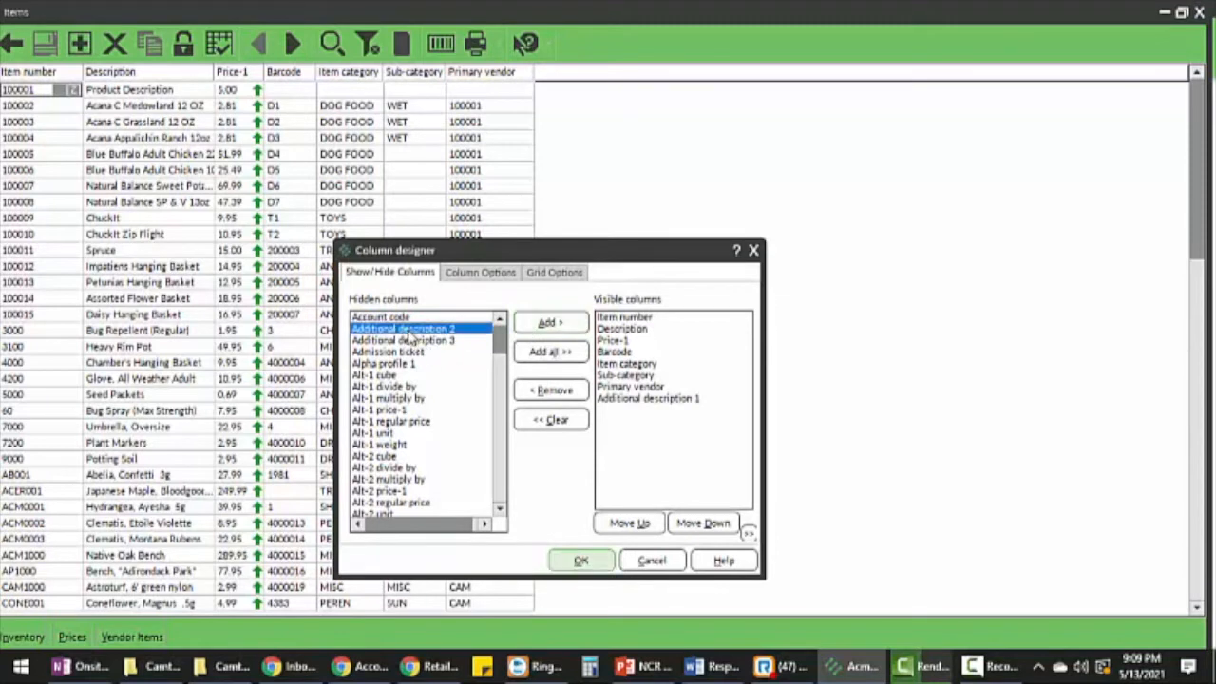
left_click(548, 322)
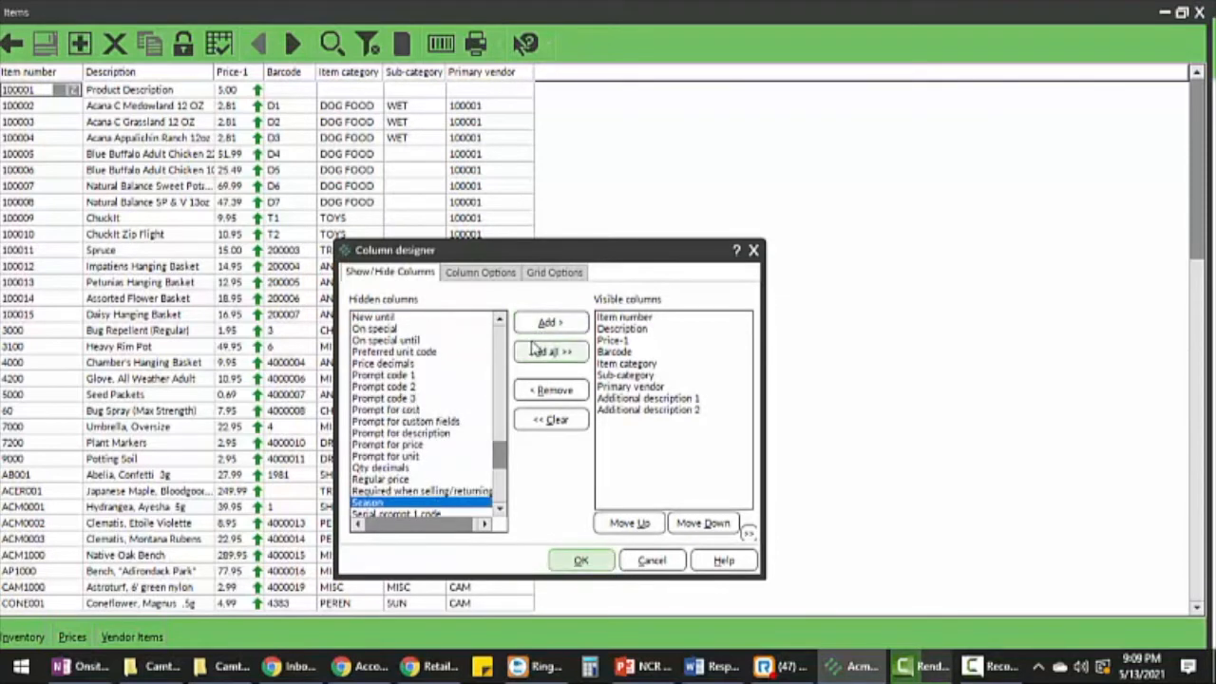
left_click(549, 322)
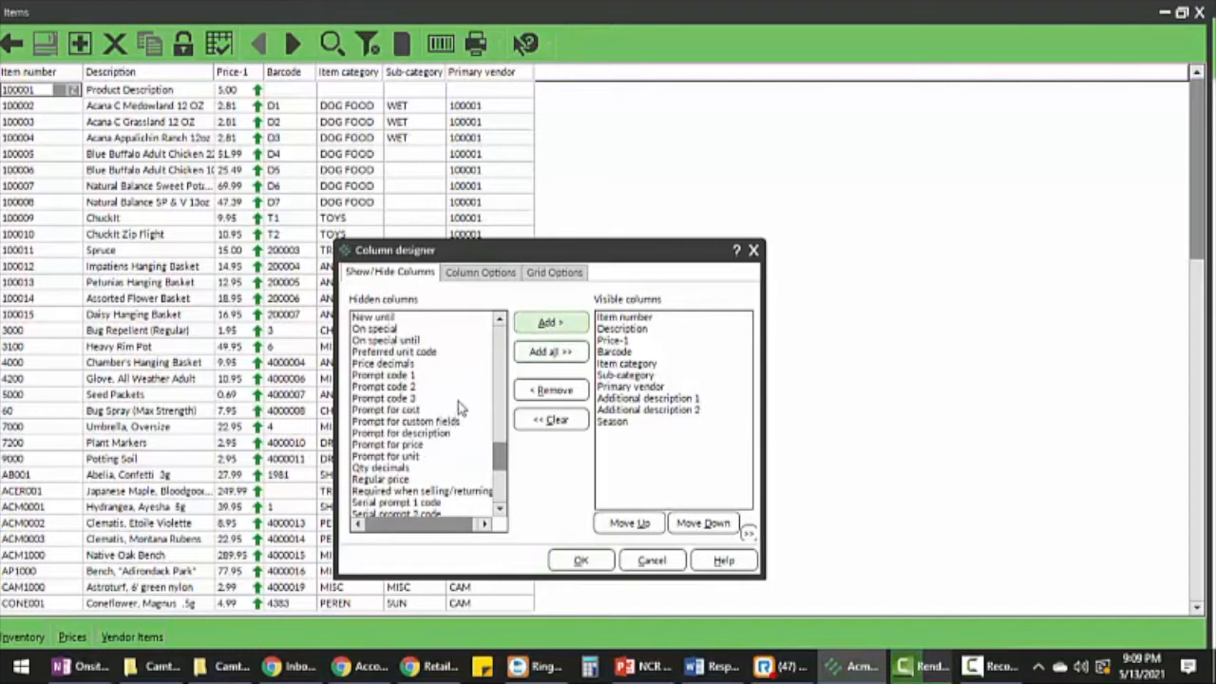
left_click(393, 352)
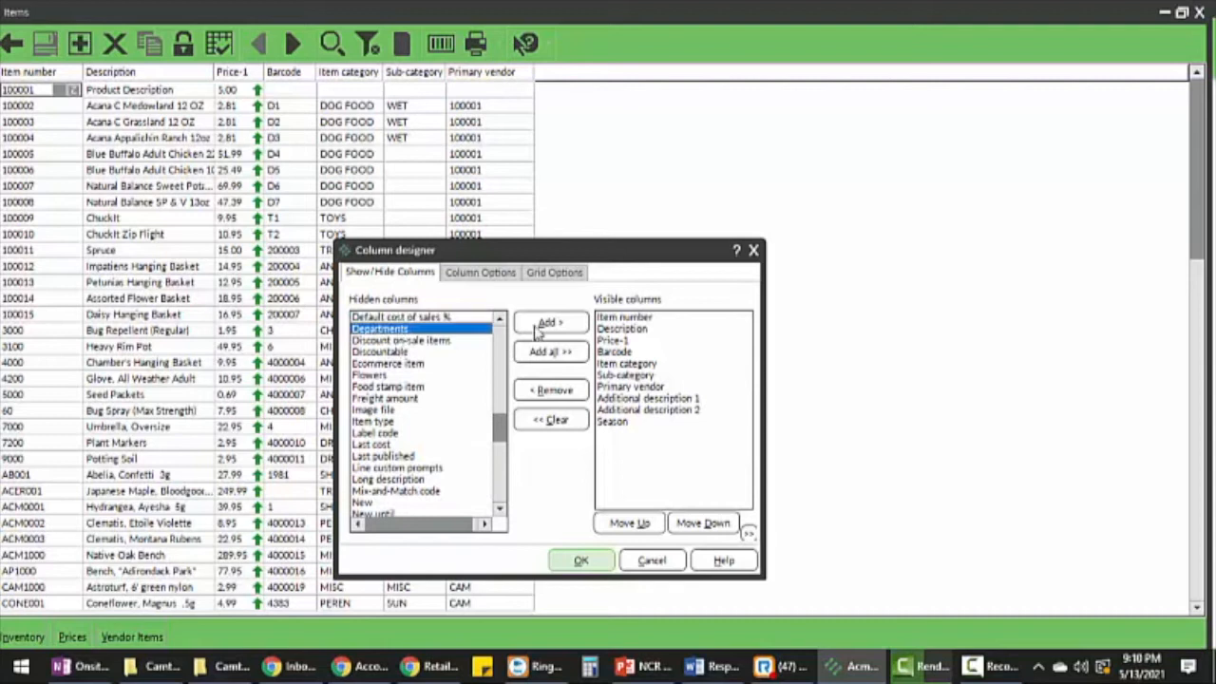
left_click(549, 322)
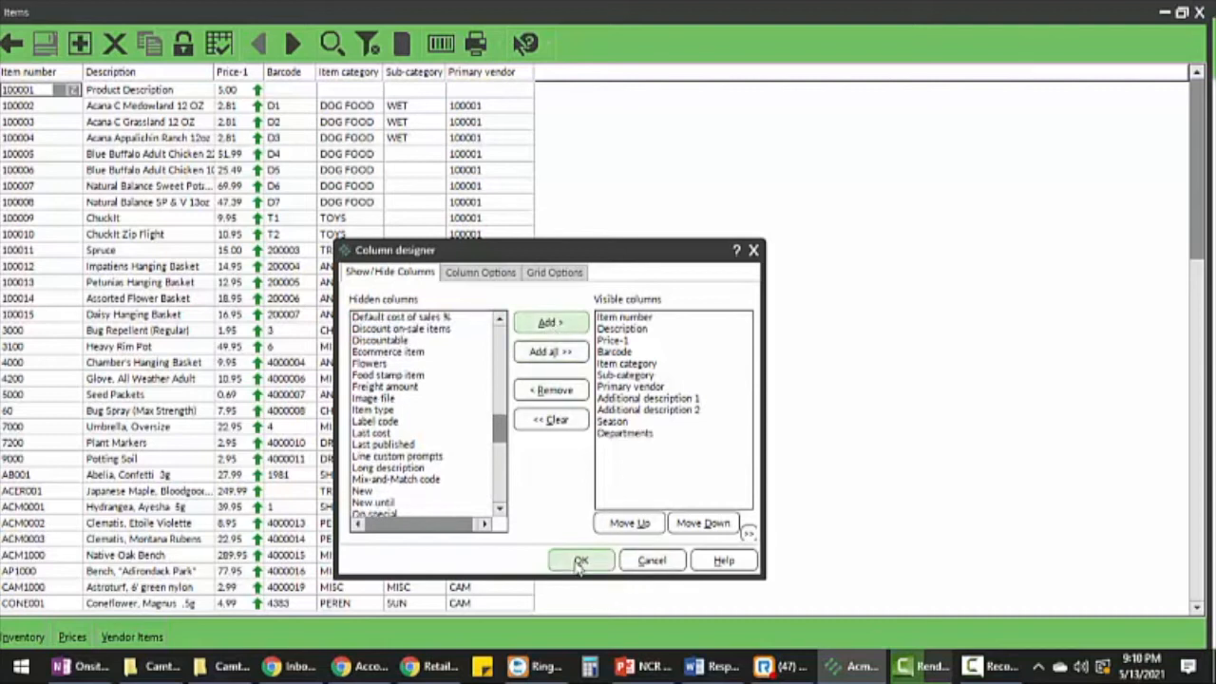
- Apply the new columns and enter department PET for items 100003 and 100004
left_click(581, 560)
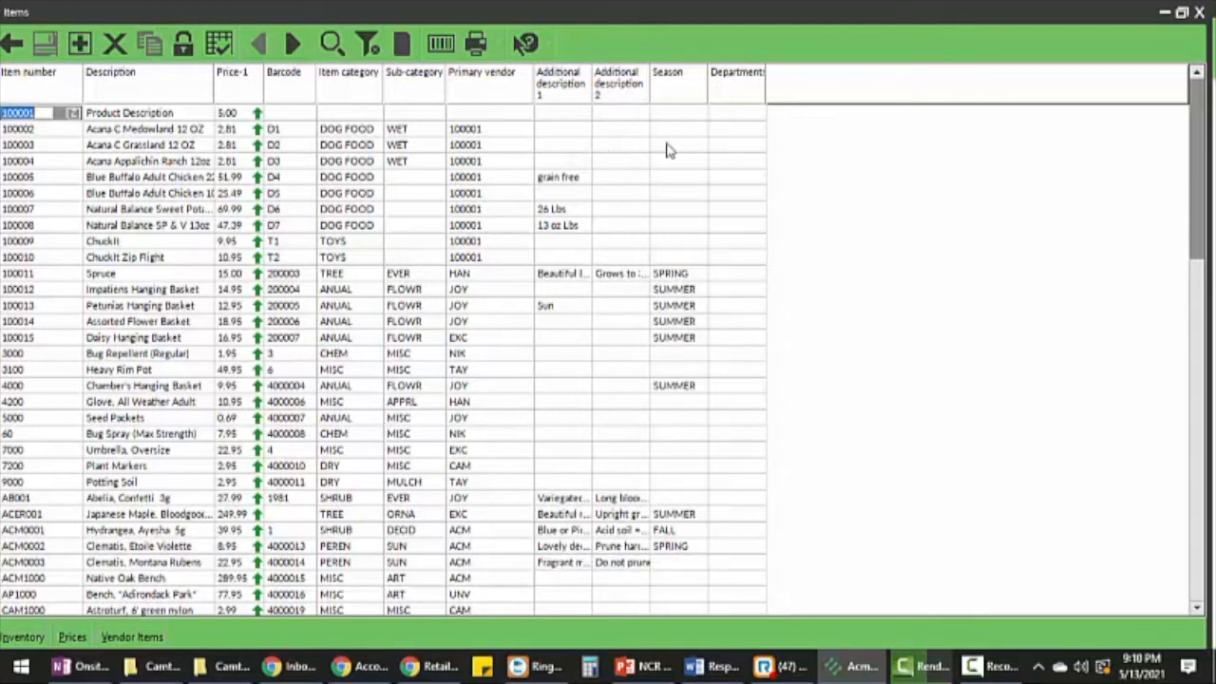
left_click(674, 145)
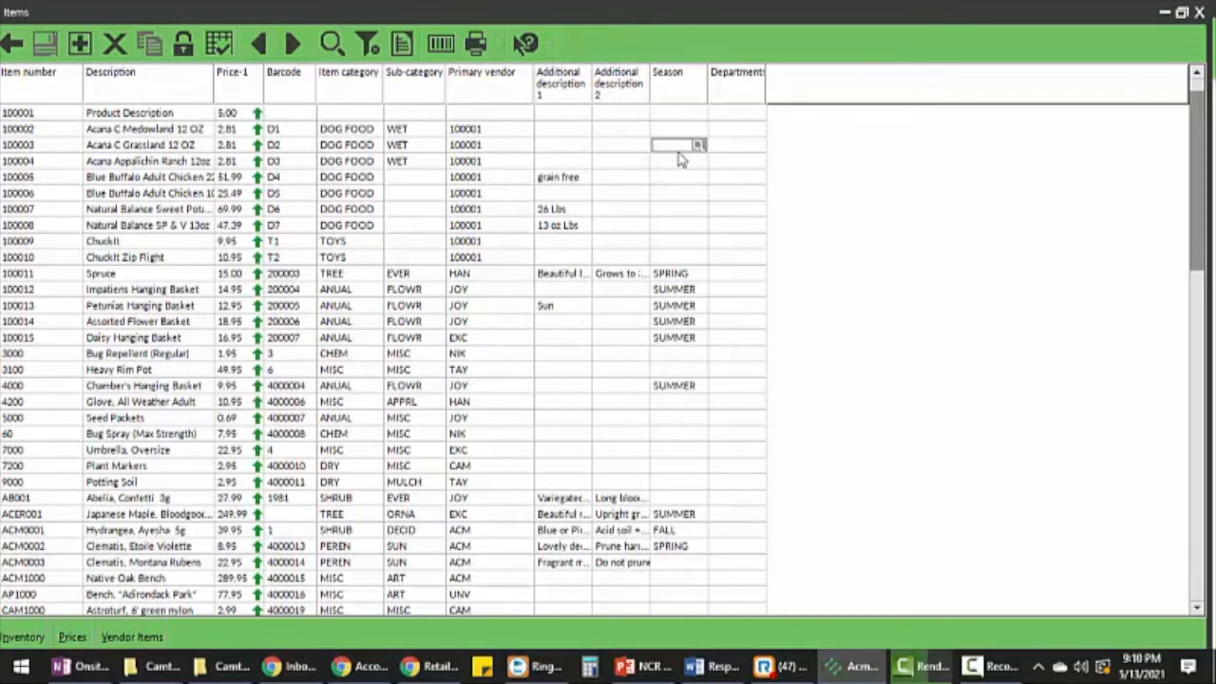
mouse_move(730, 148)
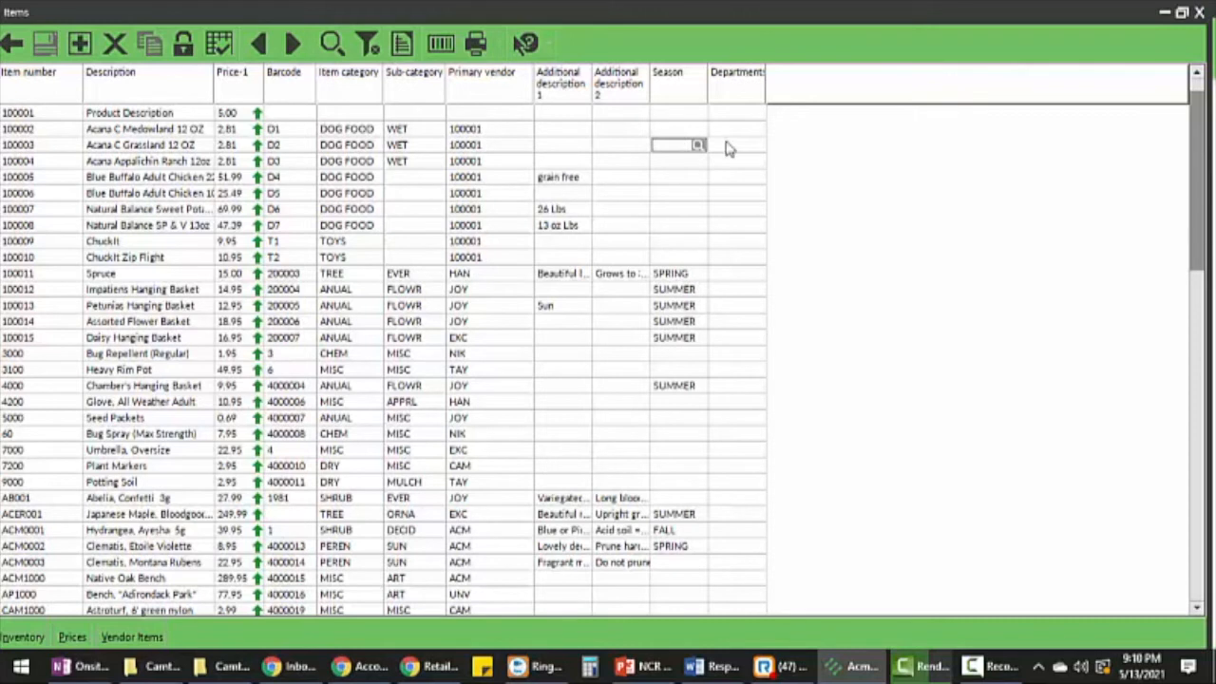
type("PET")
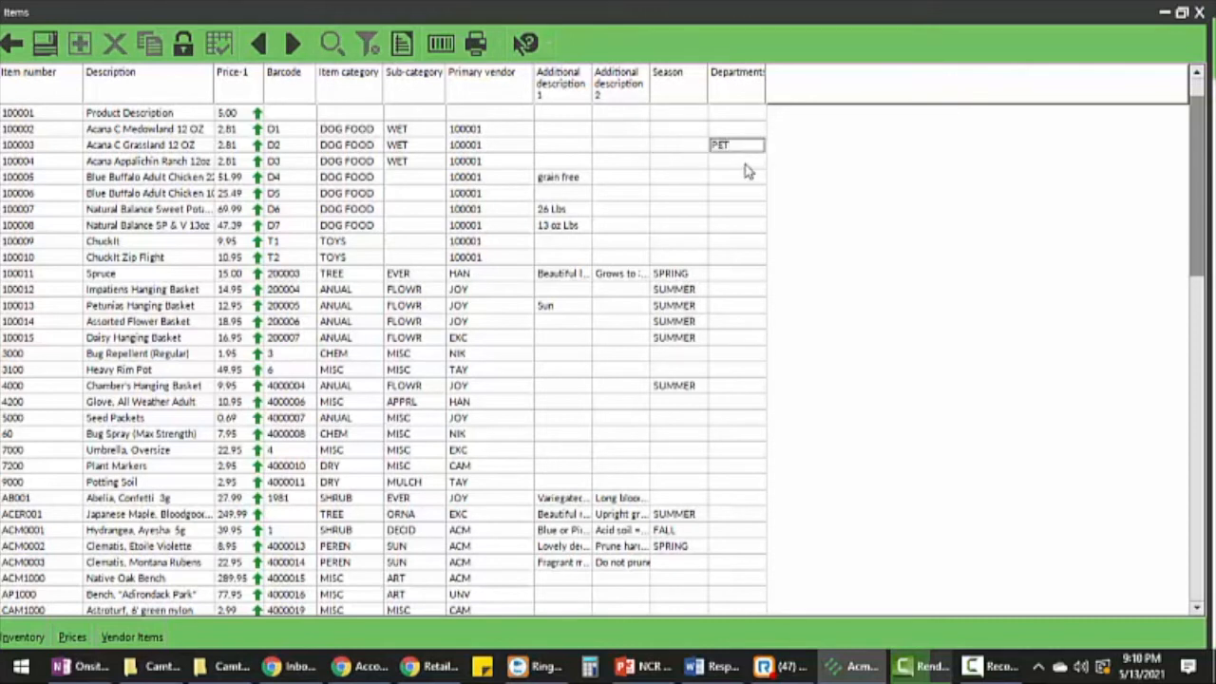
left_click(736, 161)
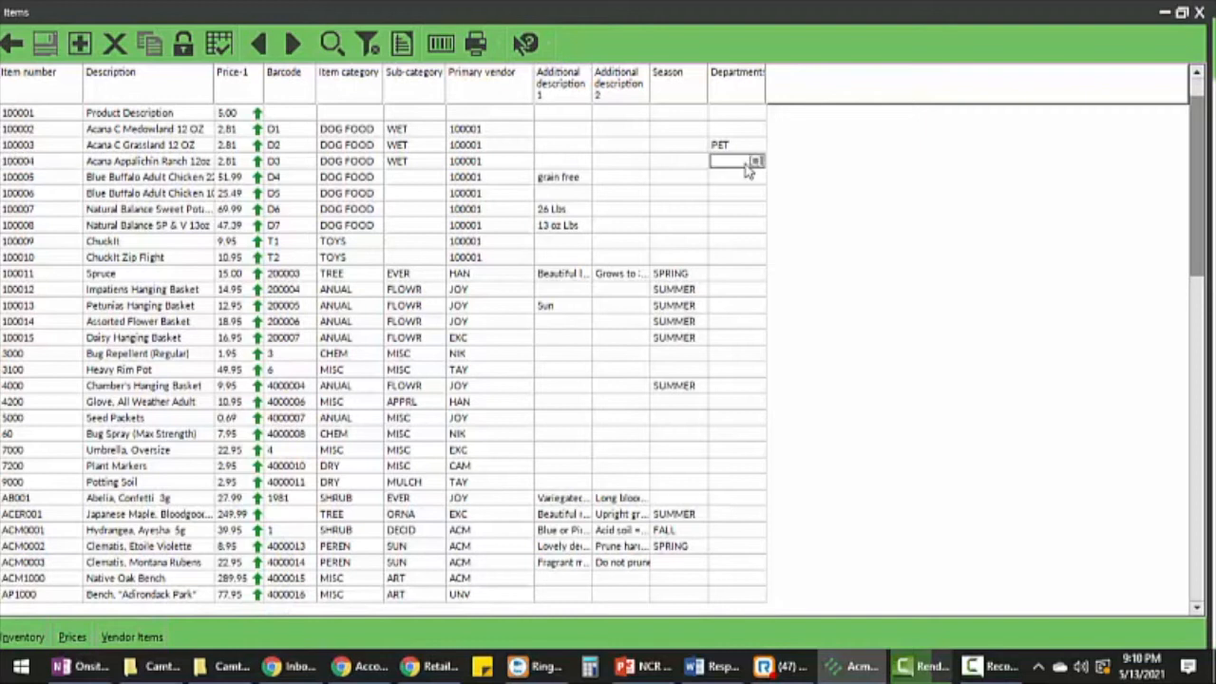
type("PET")
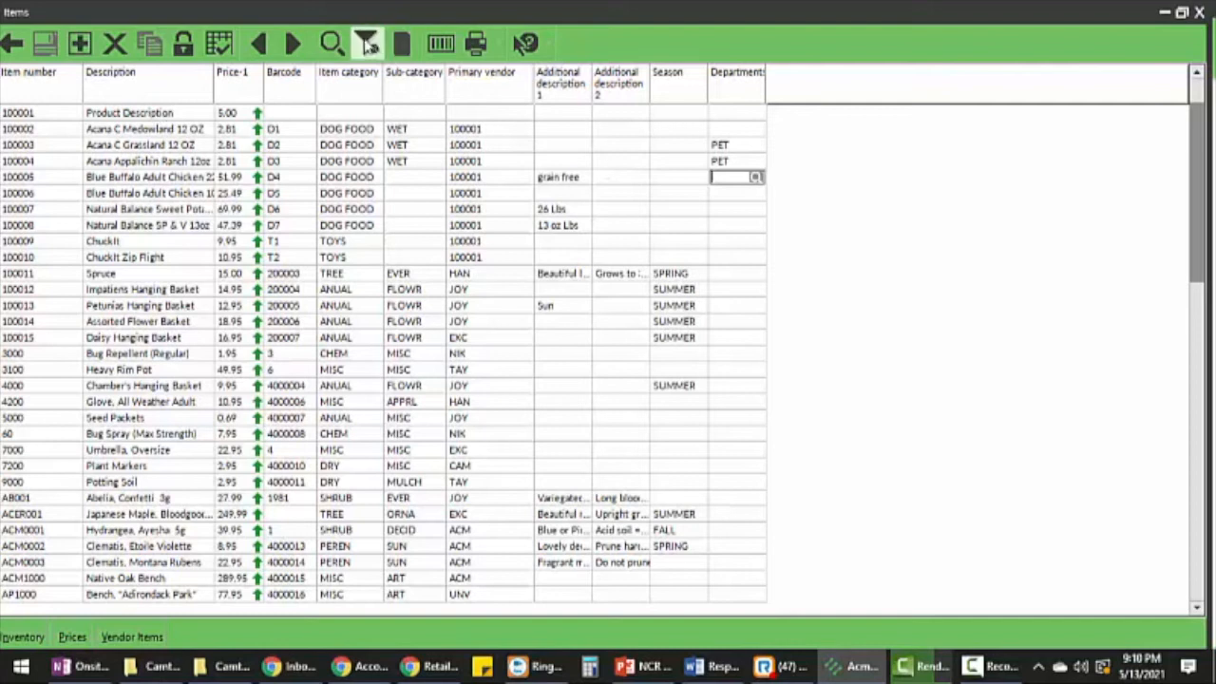
- Set the Item Filter's category to SHRUB using the category lookup
left_click(367, 44)
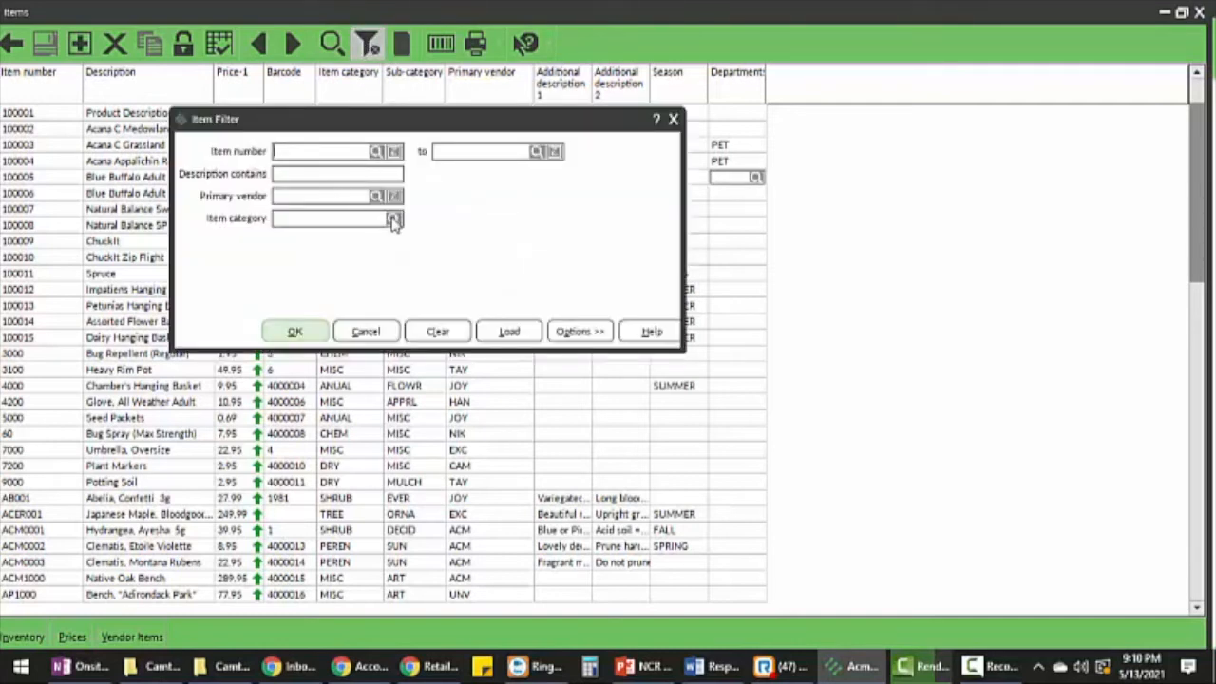
mouse_move(392, 233)
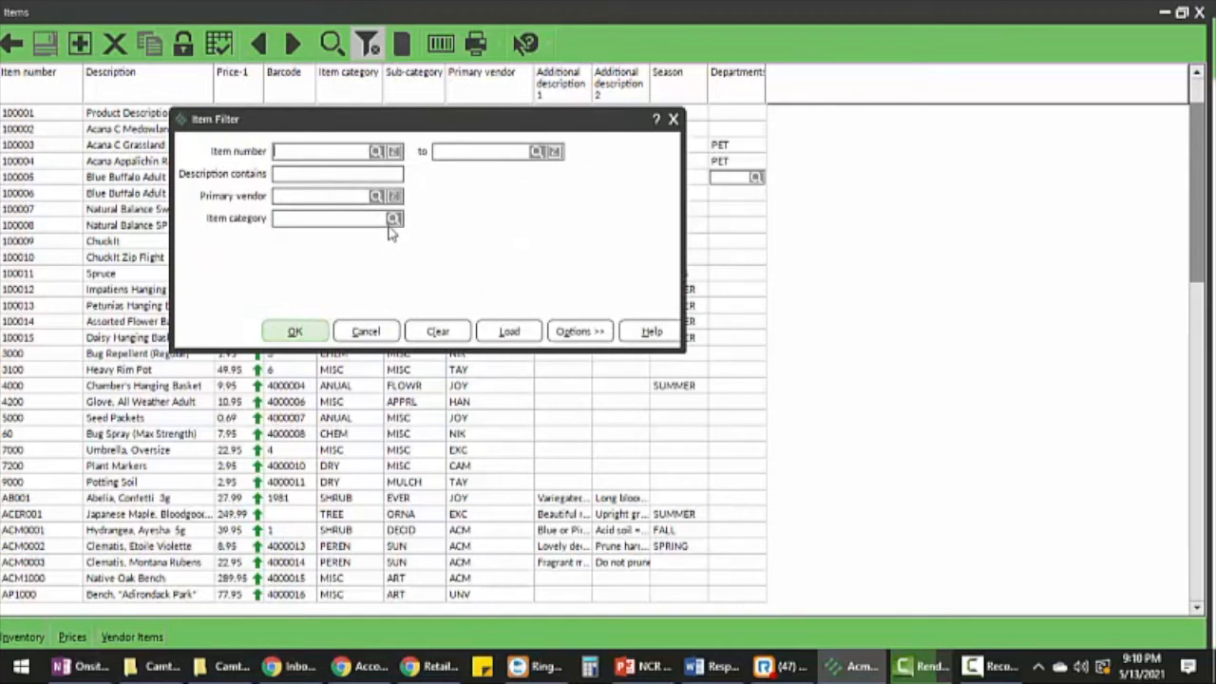
left_click(393, 218)
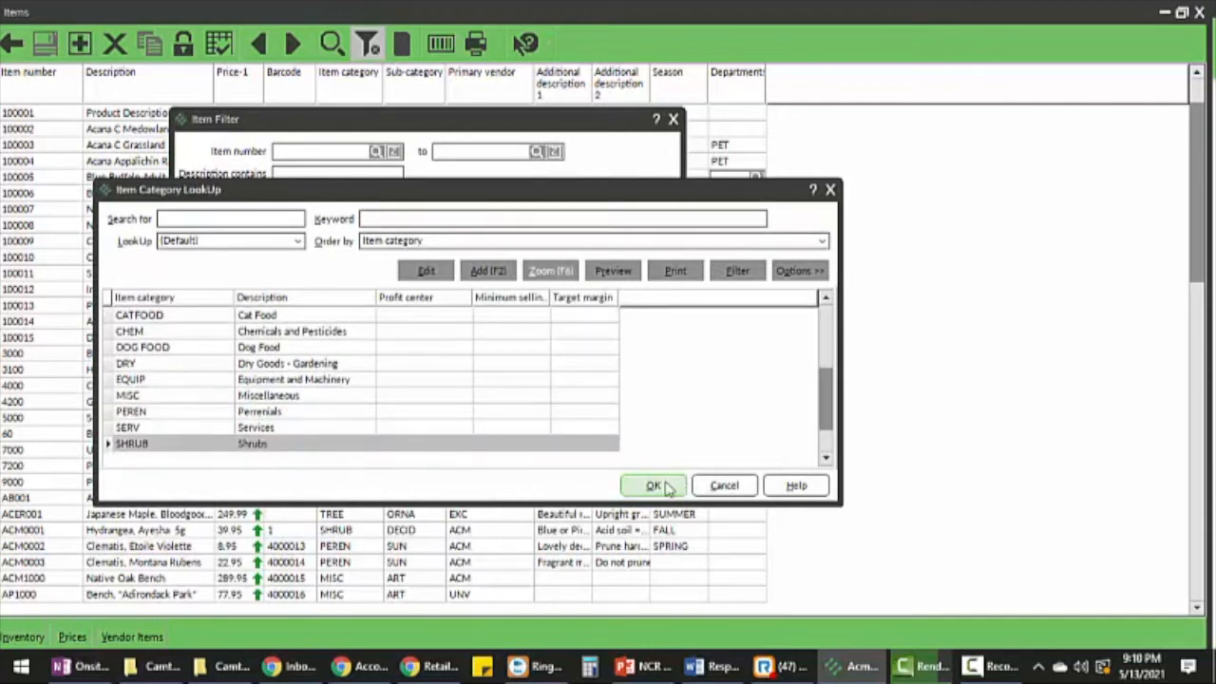
left_click(653, 484)
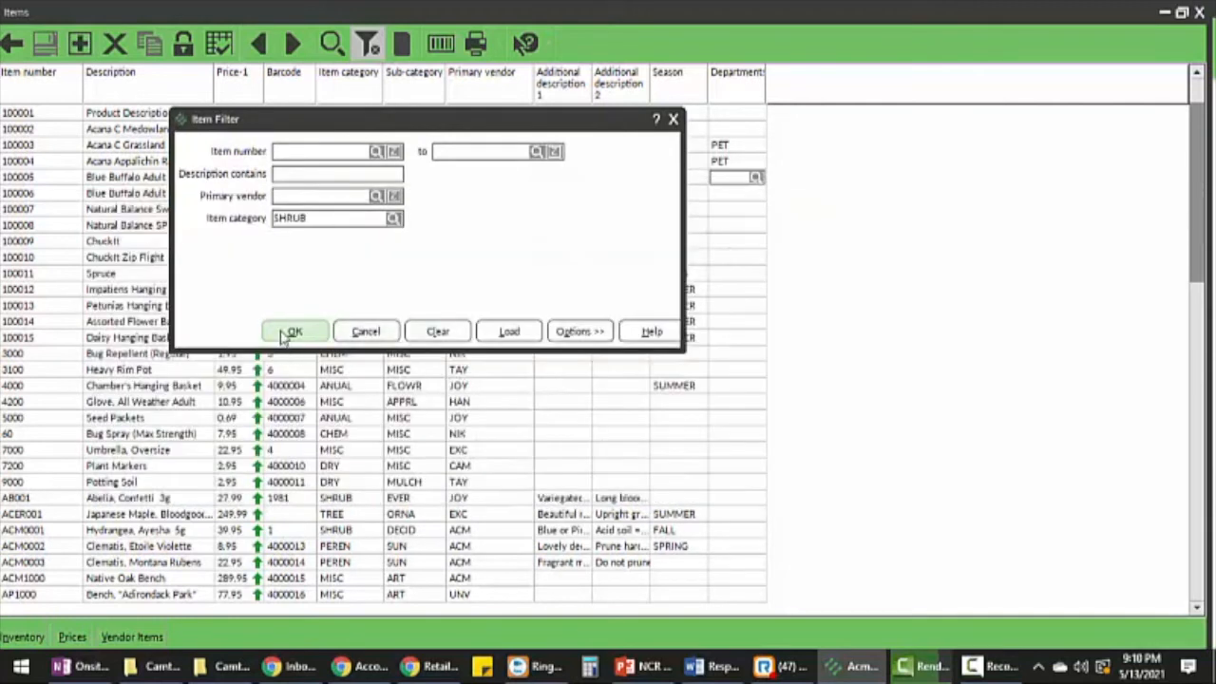
- Apply the SHRUB filter and set Abelia and Hydrangea departments to TREE
left_click(294, 330)
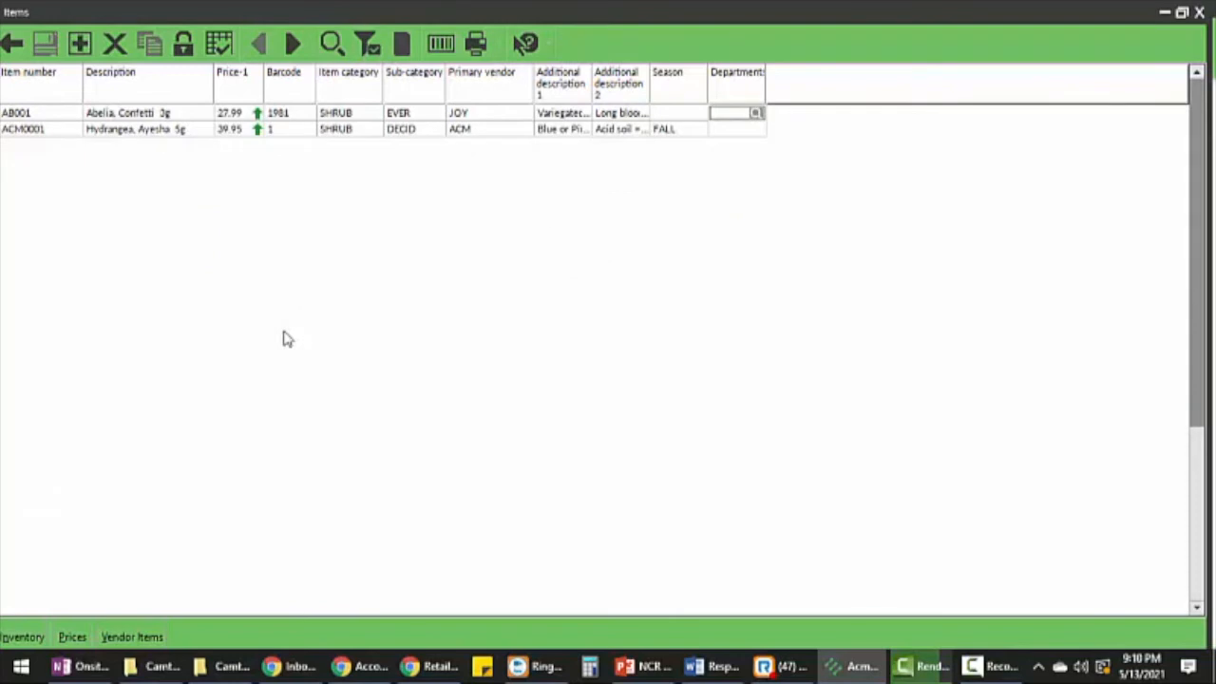
mouse_move(313, 318)
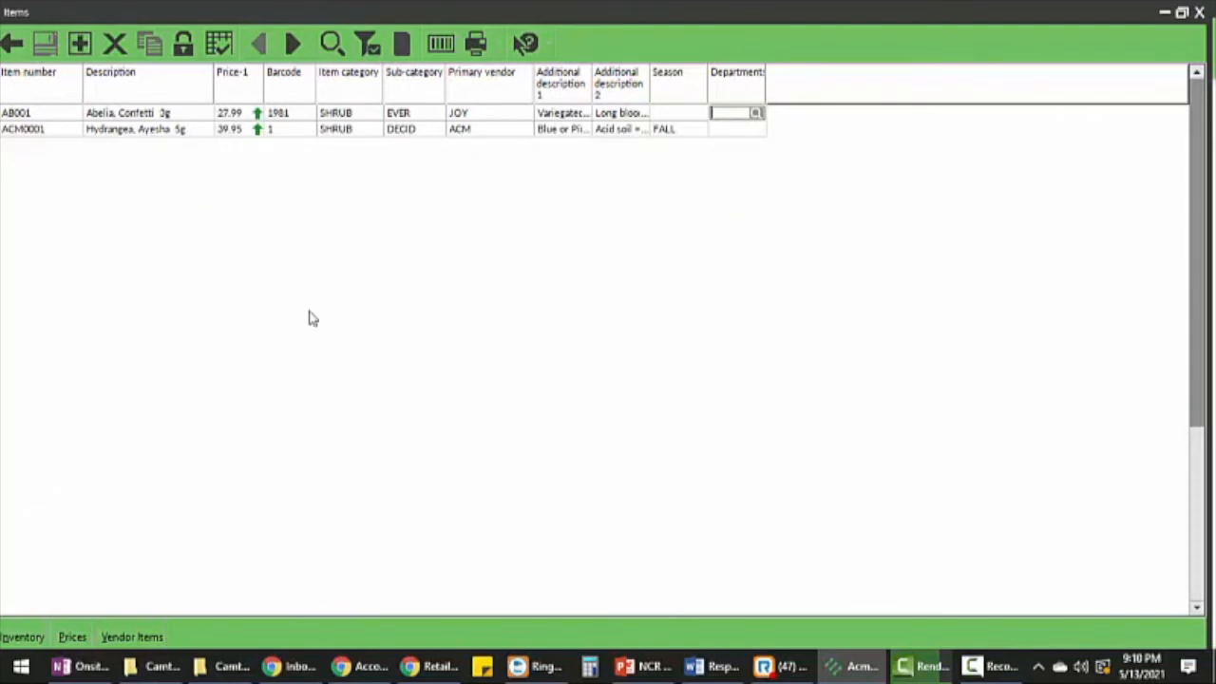
mouse_move(757, 116)
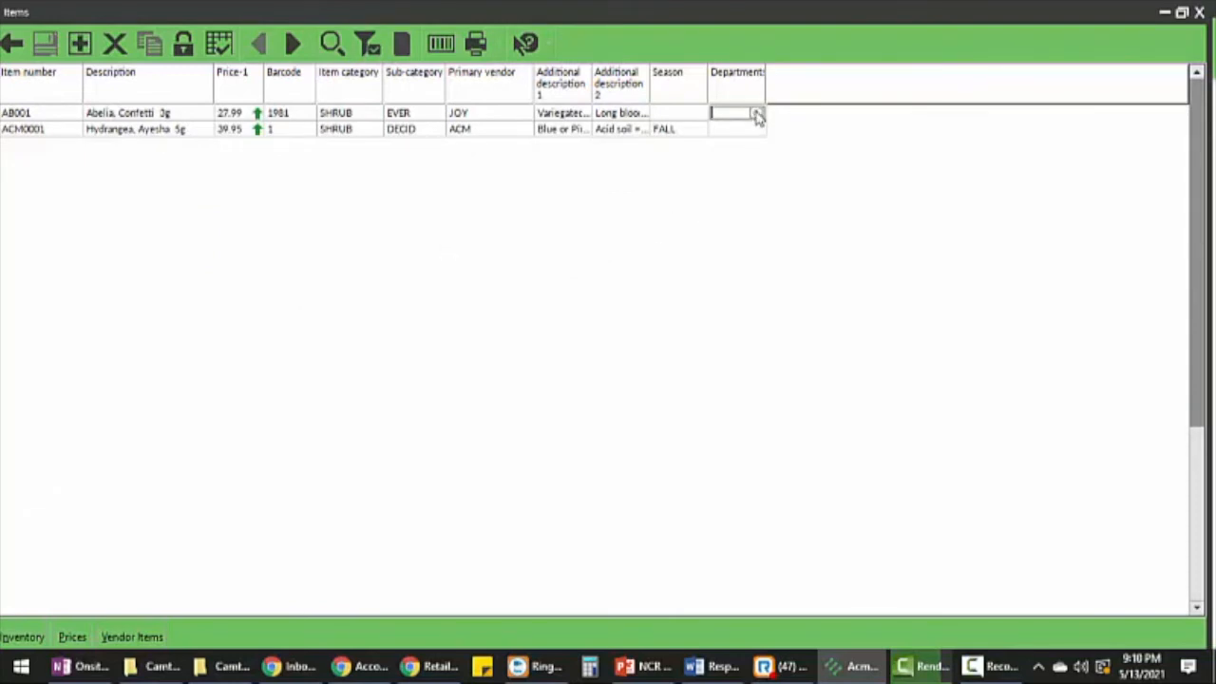
left_click(755, 112)
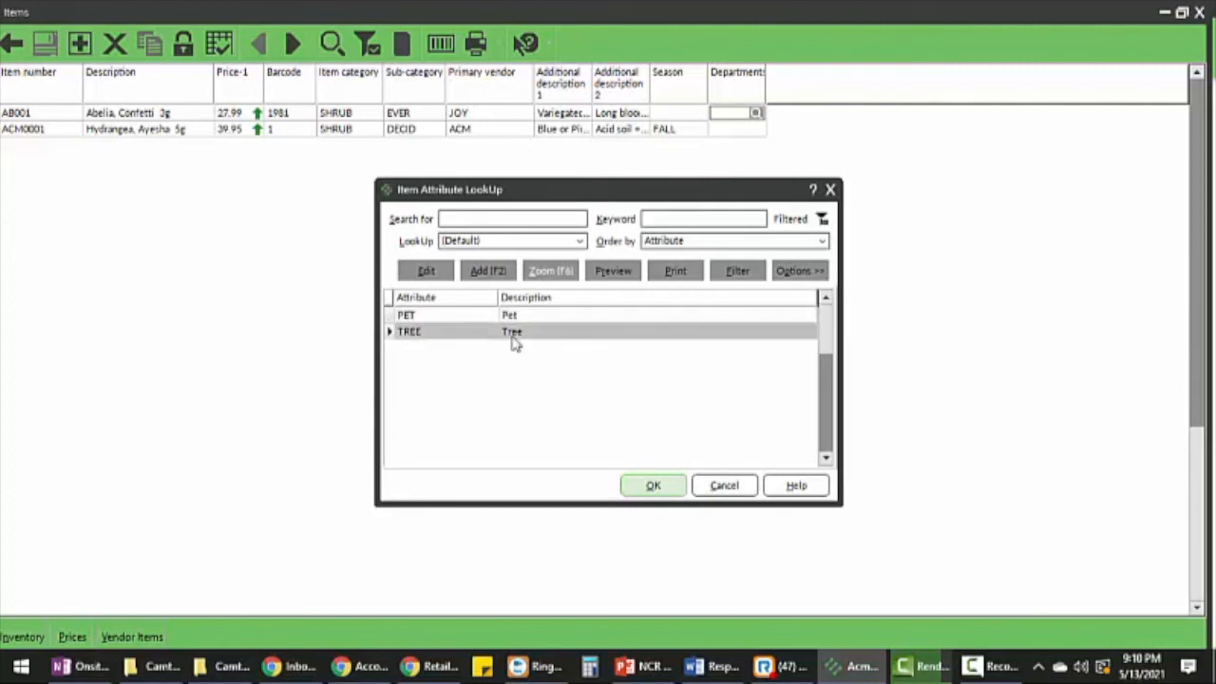
left_click(653, 485)
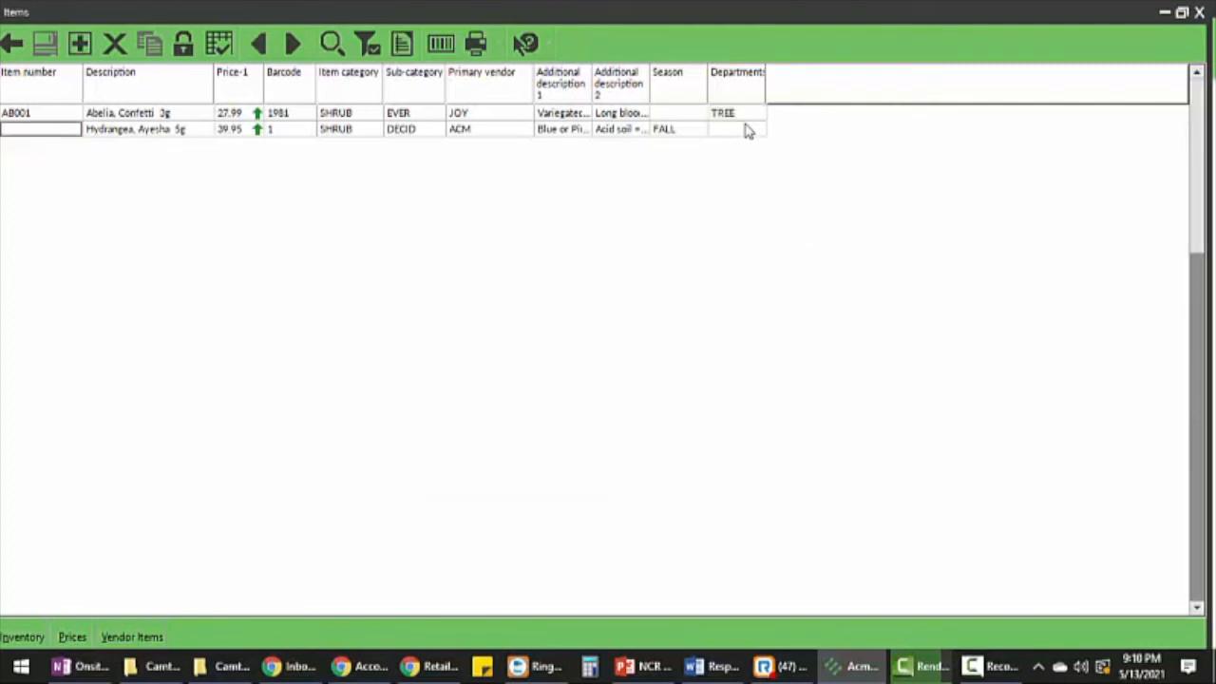
left_click(754, 129)
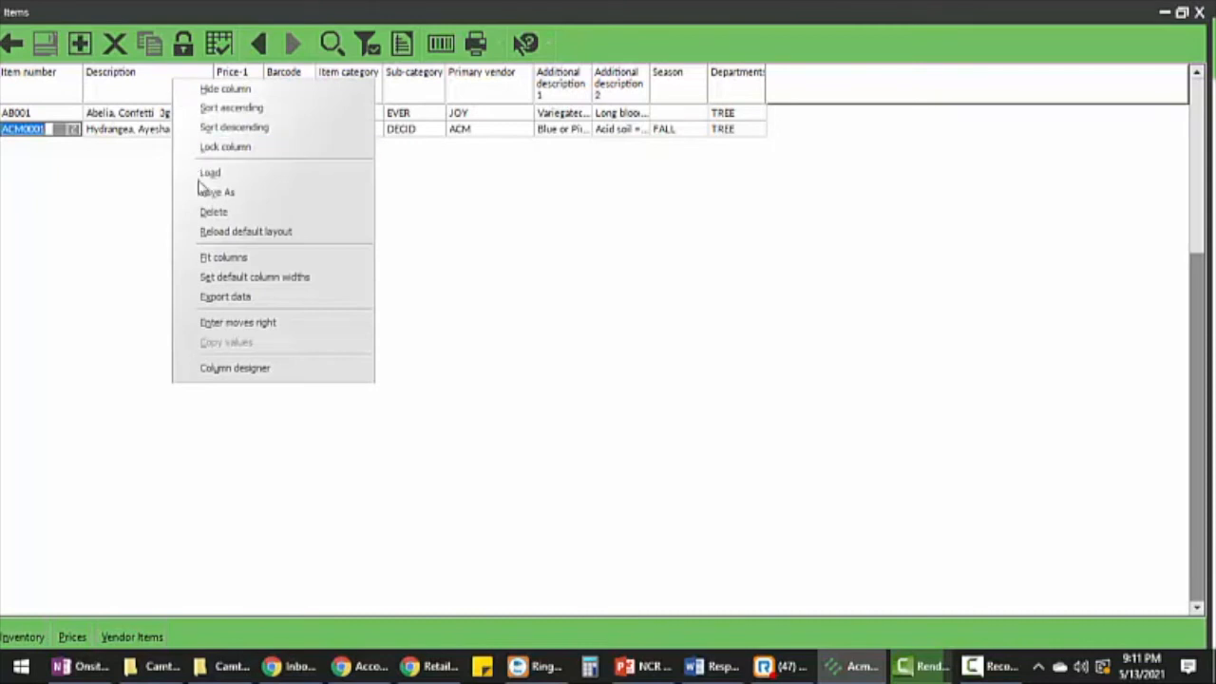
mouse_move(225, 296)
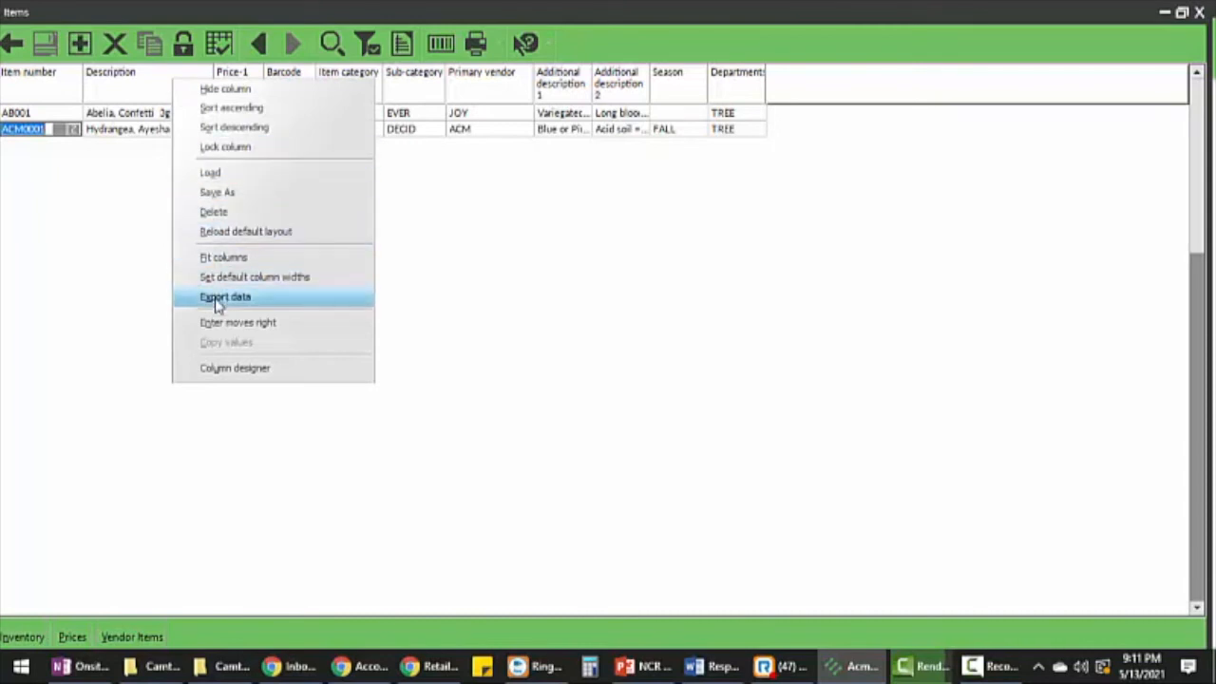
left_click(225, 296)
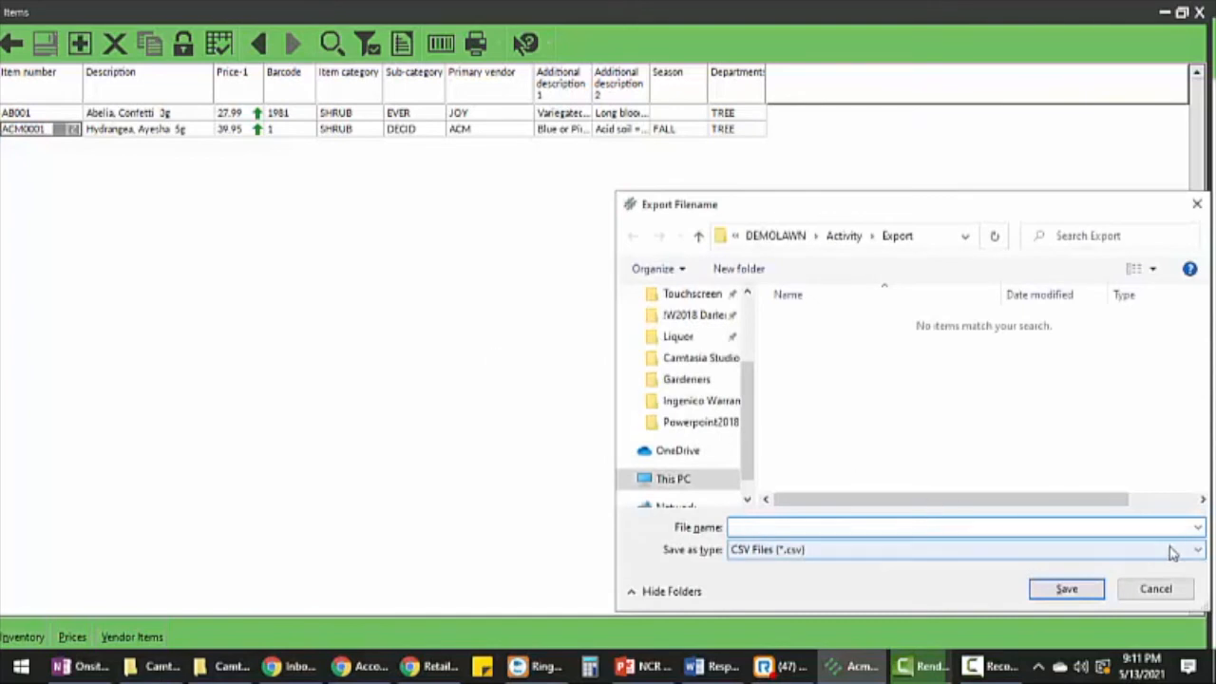
left_click(1196, 549)
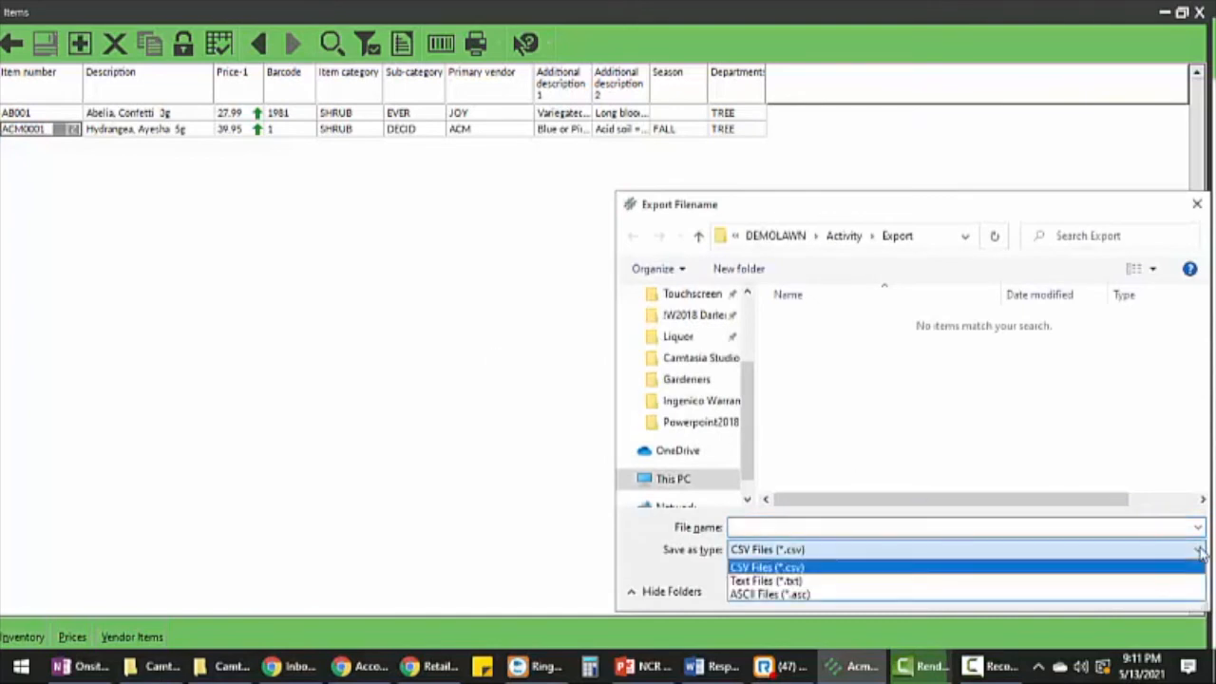
mouse_move(1198, 207)
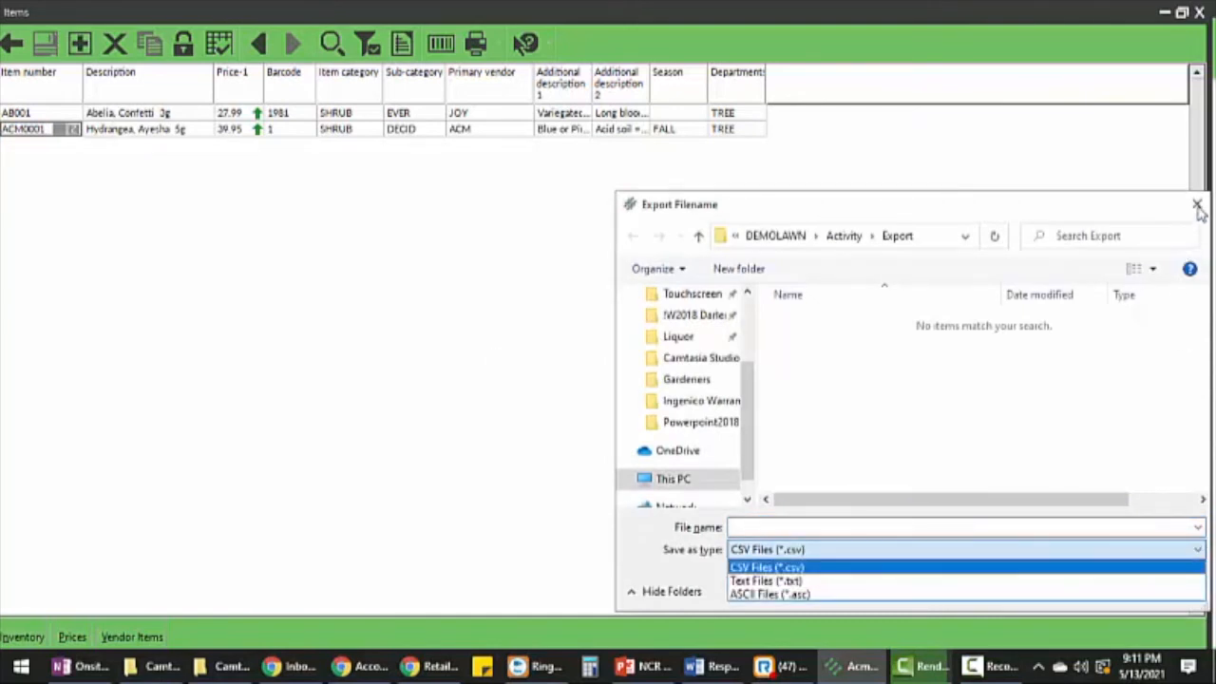
left_click(767, 566)
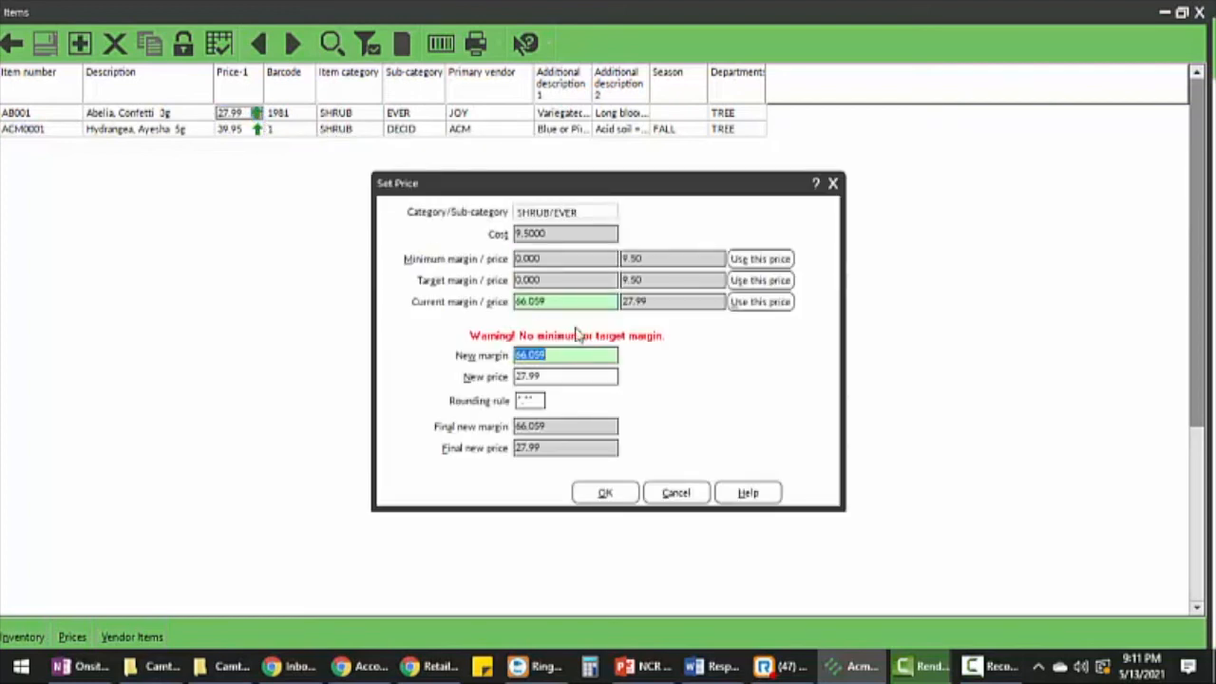
mouse_move(641, 518)
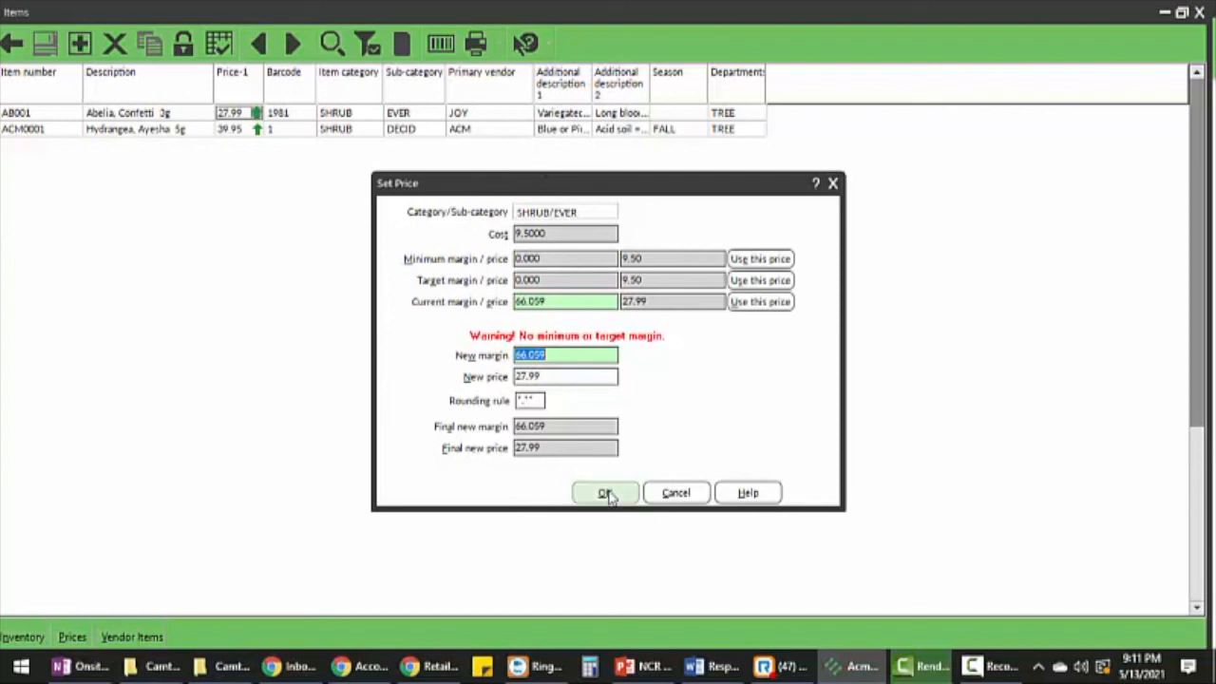
left_click(605, 492)
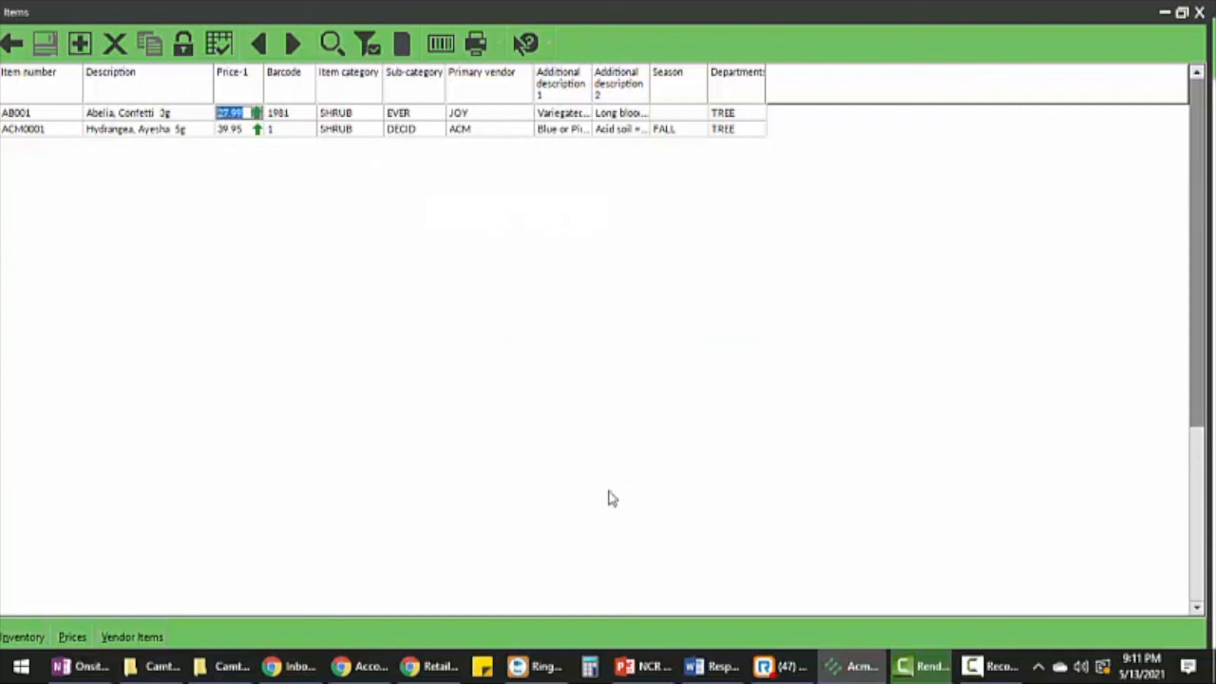